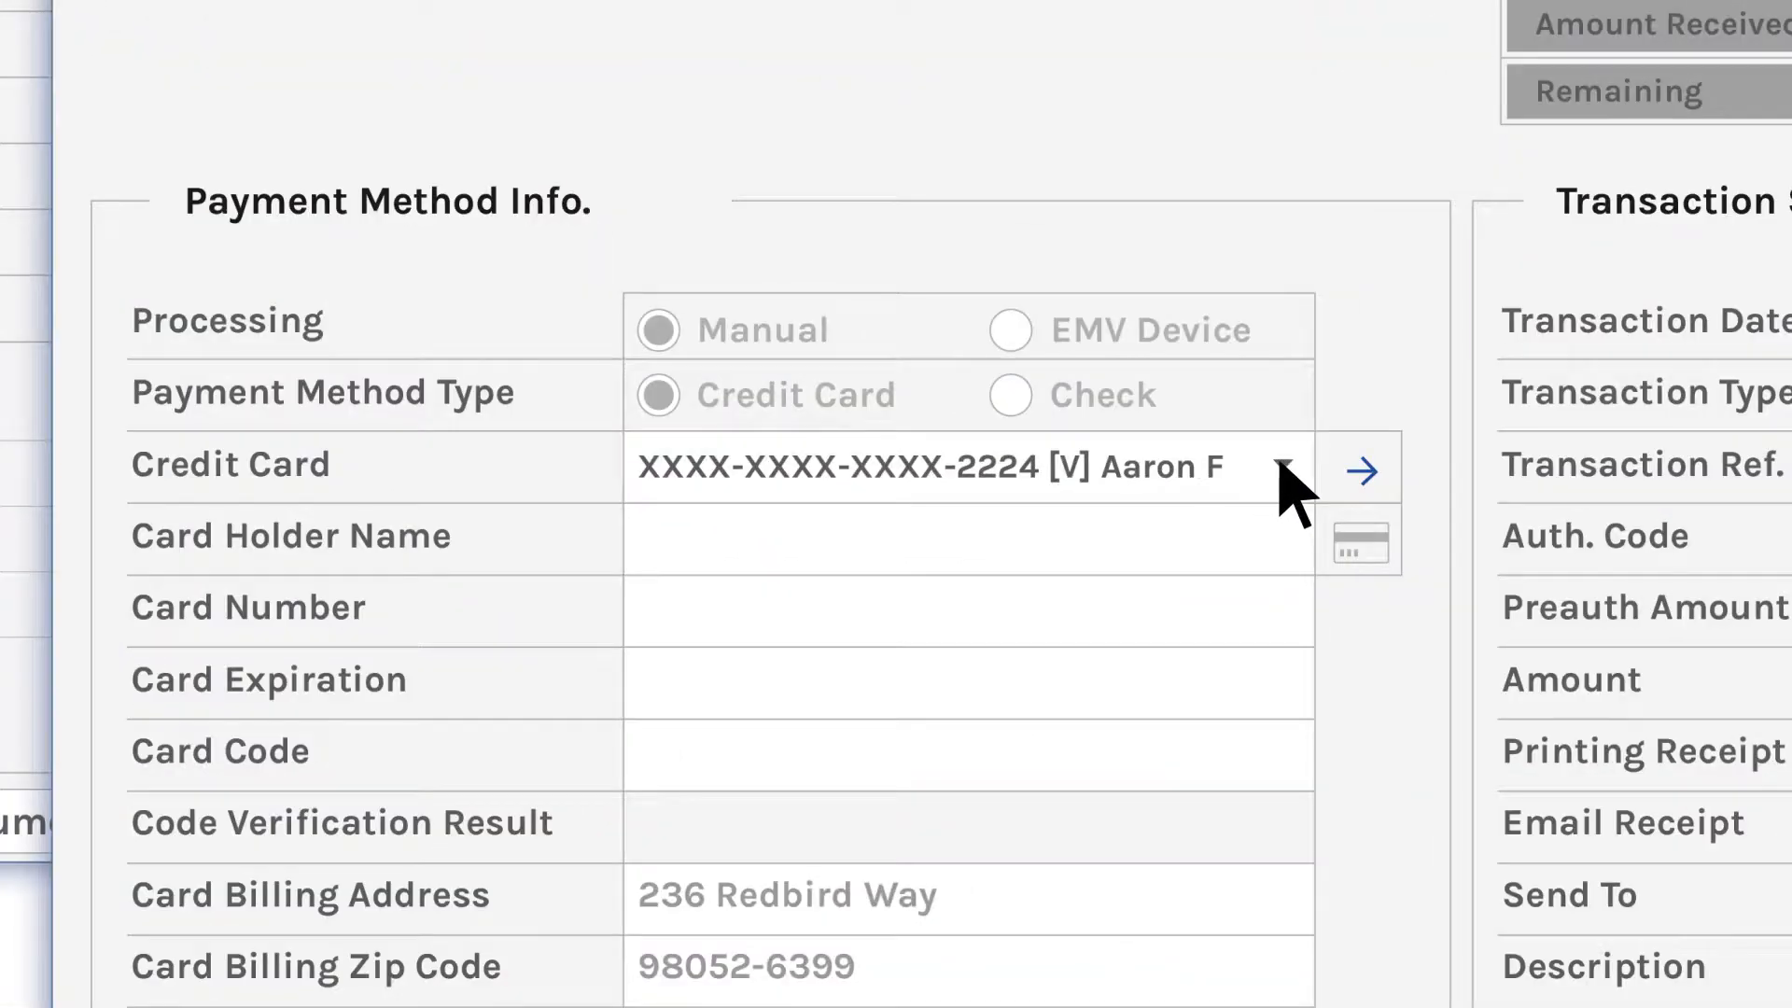
mouse_move(1286, 599)
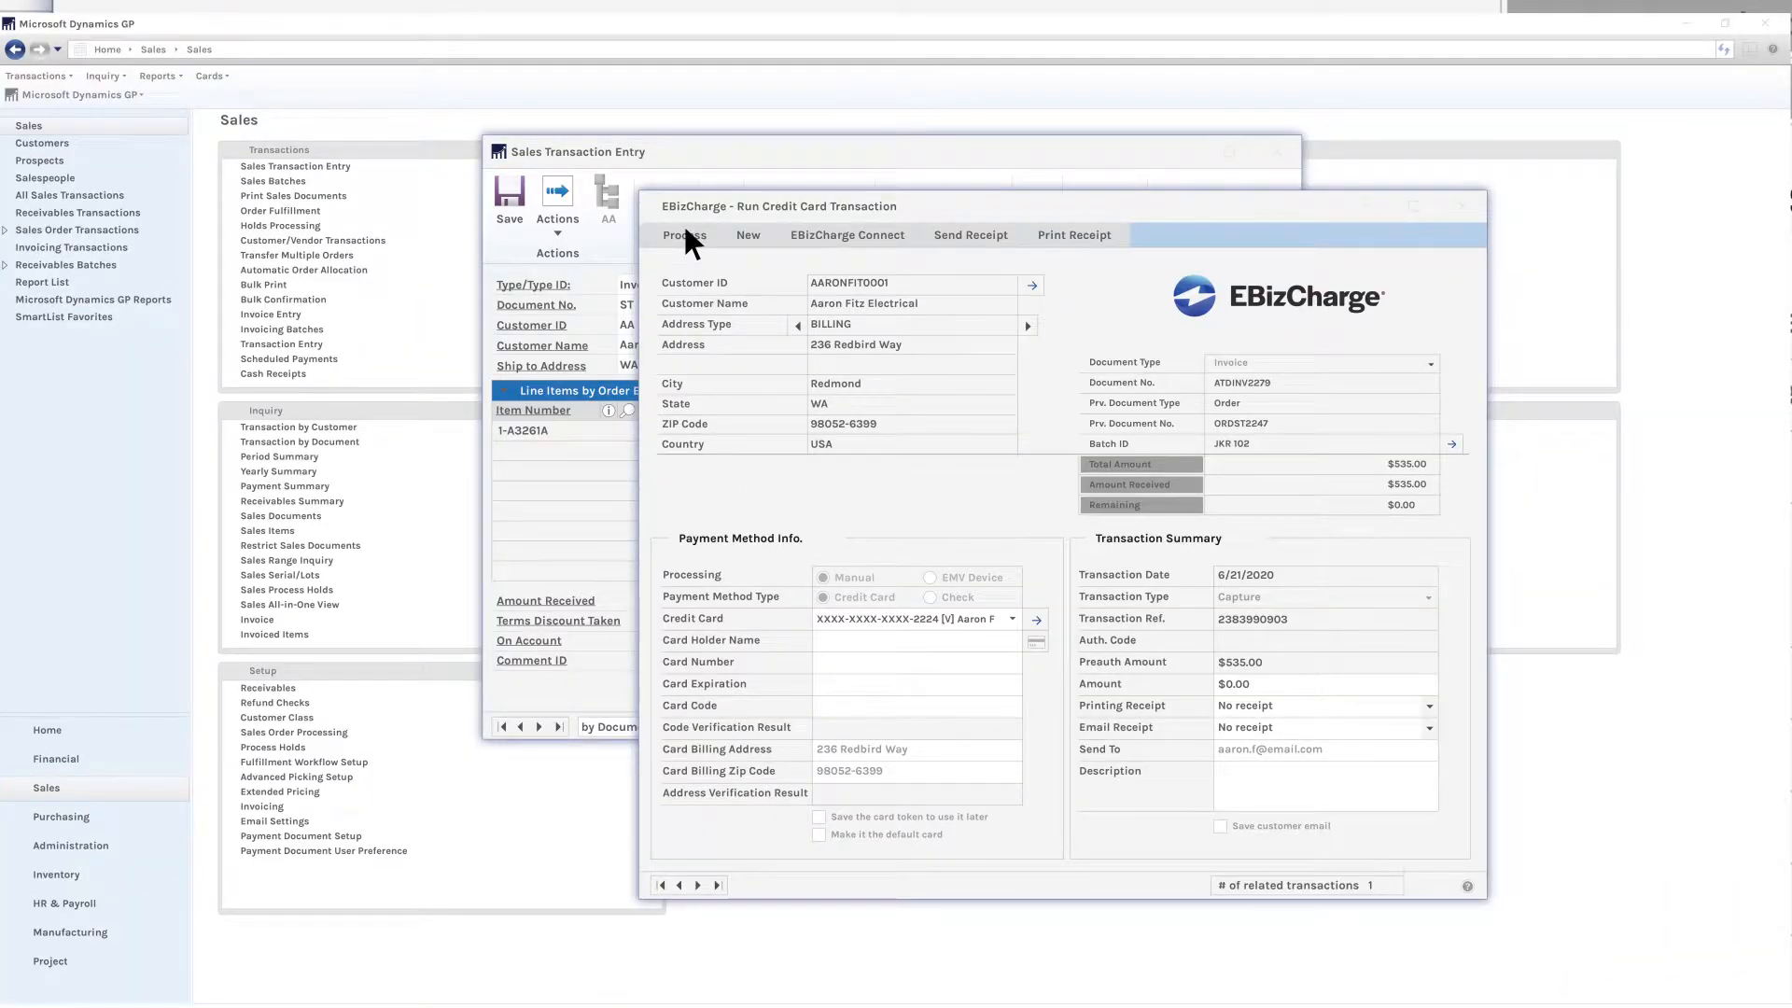
Step: Process the $535.00 card charge in EBizCharge so the invoice shows $0.00 remaining, then close it
left_click(684, 235)
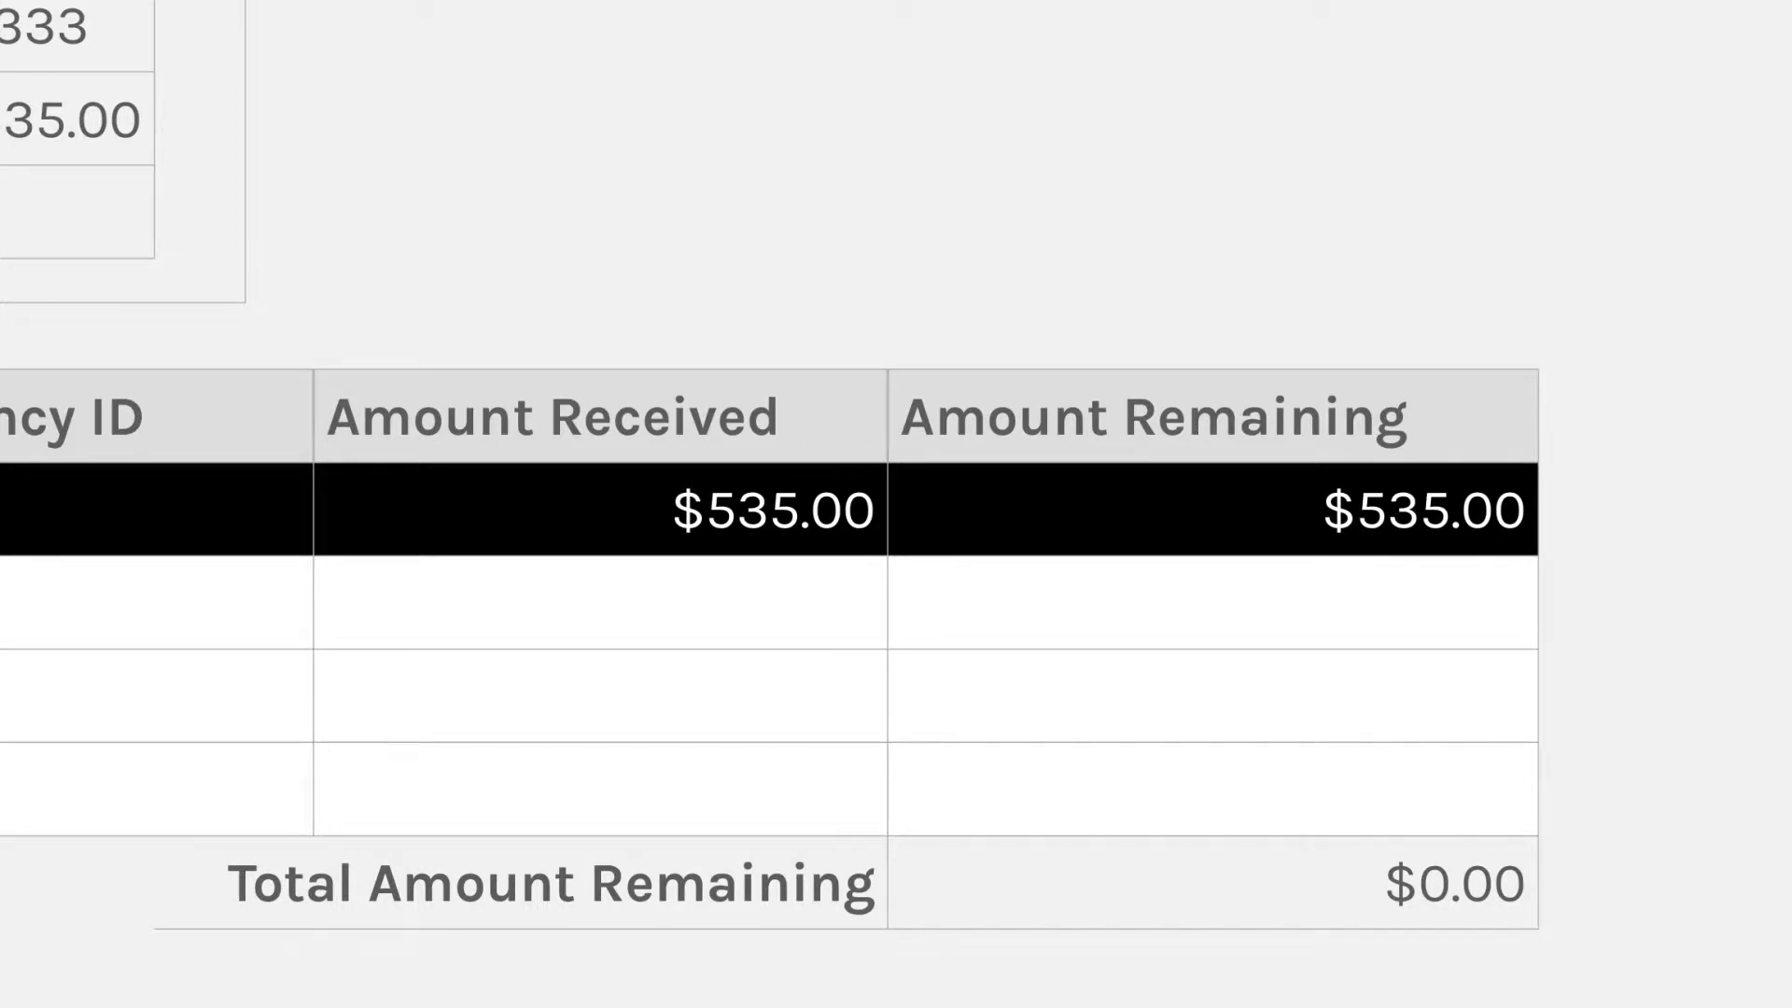
left_click(926, 348)
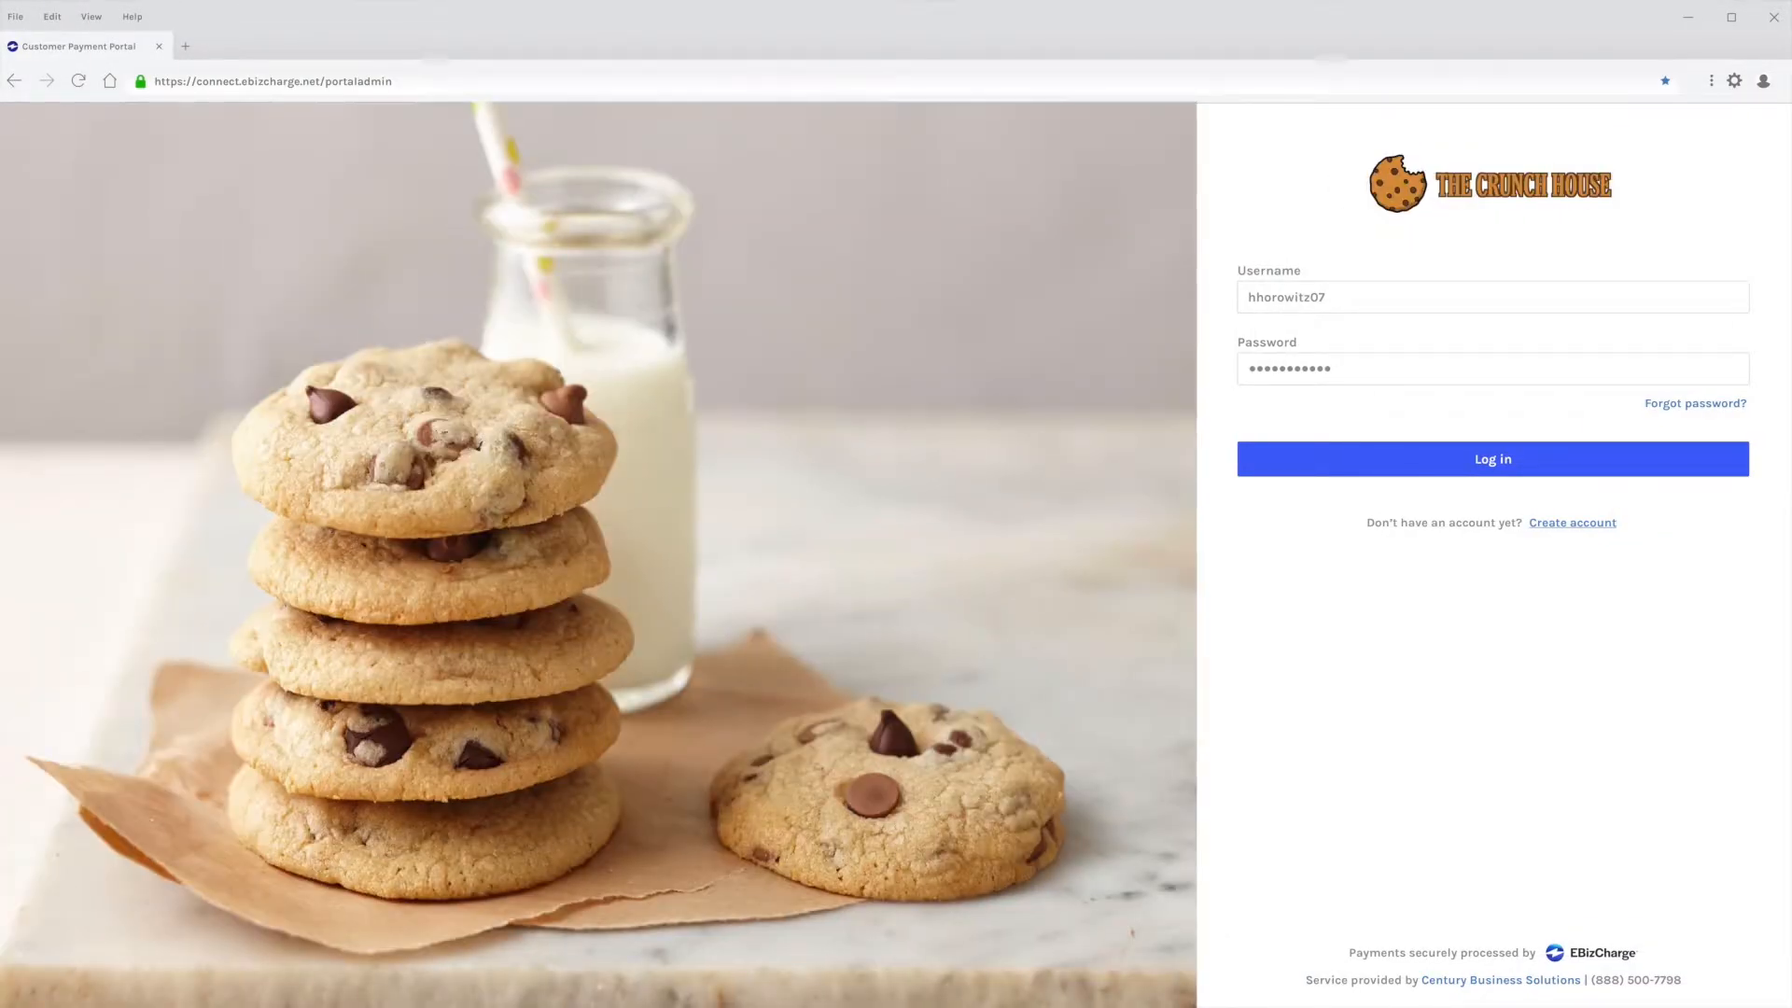
Step: Log in to the portal and set invoice 180363's payment to 60.00, then the full 120.00
left_click(1490, 459)
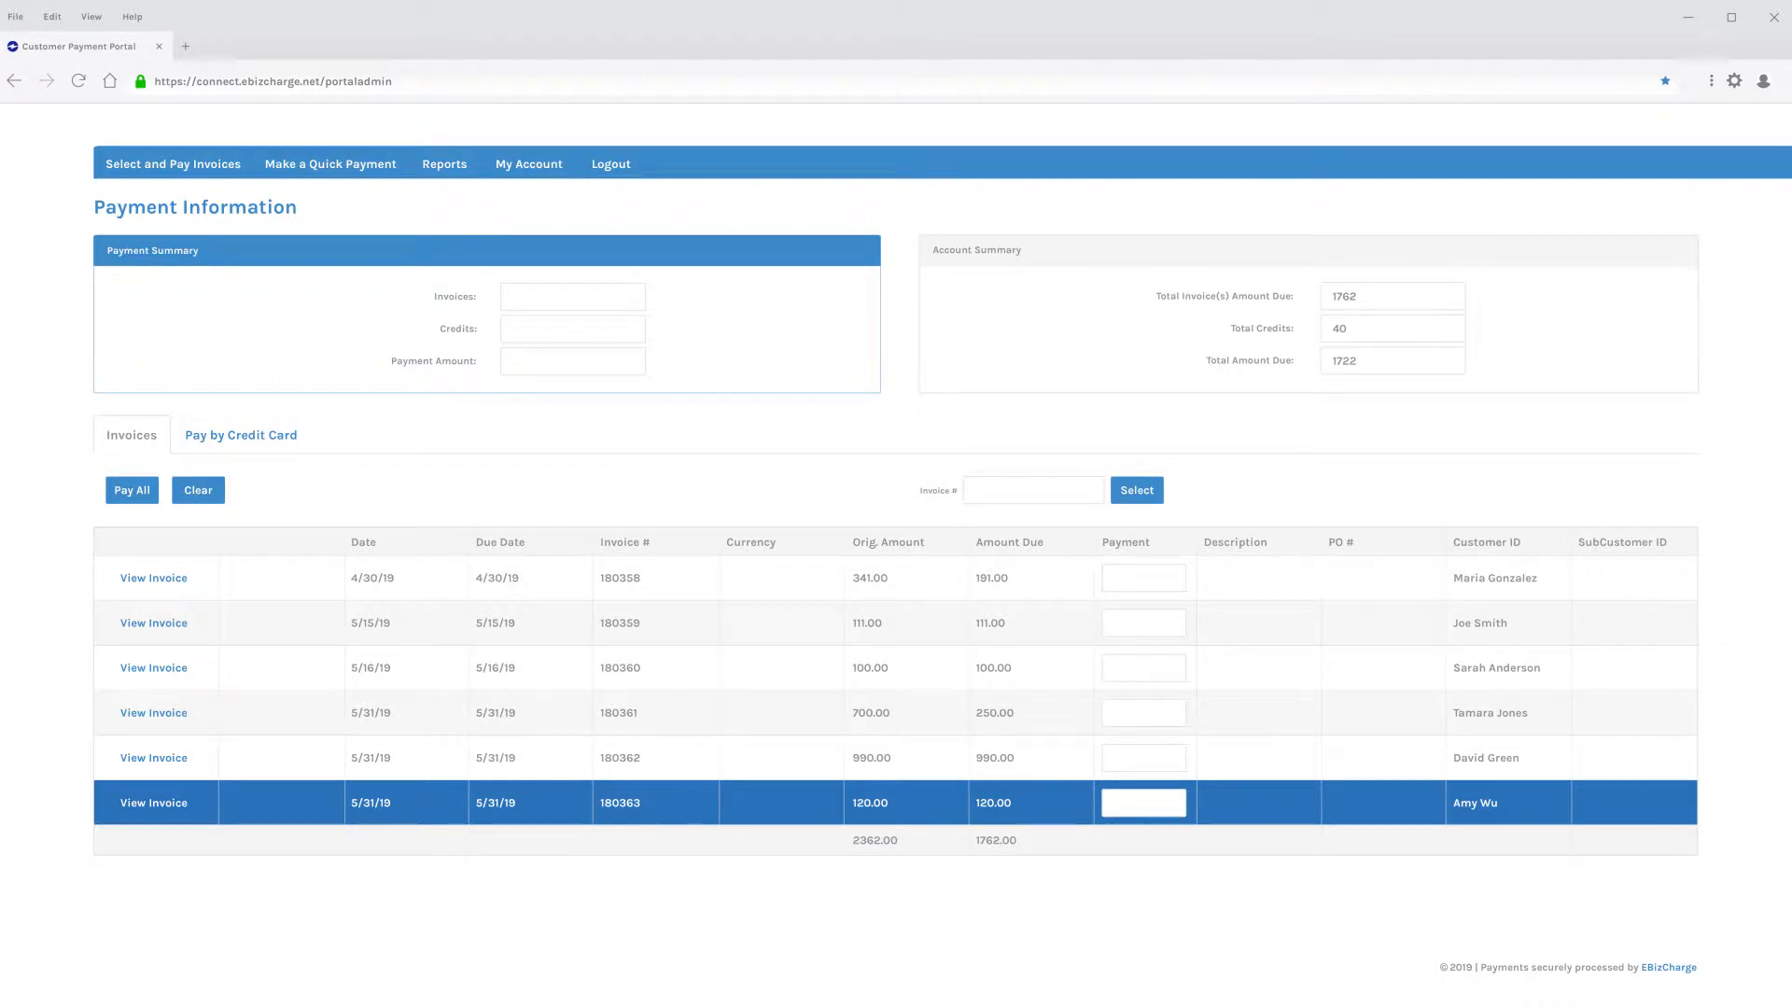
type("60.00")
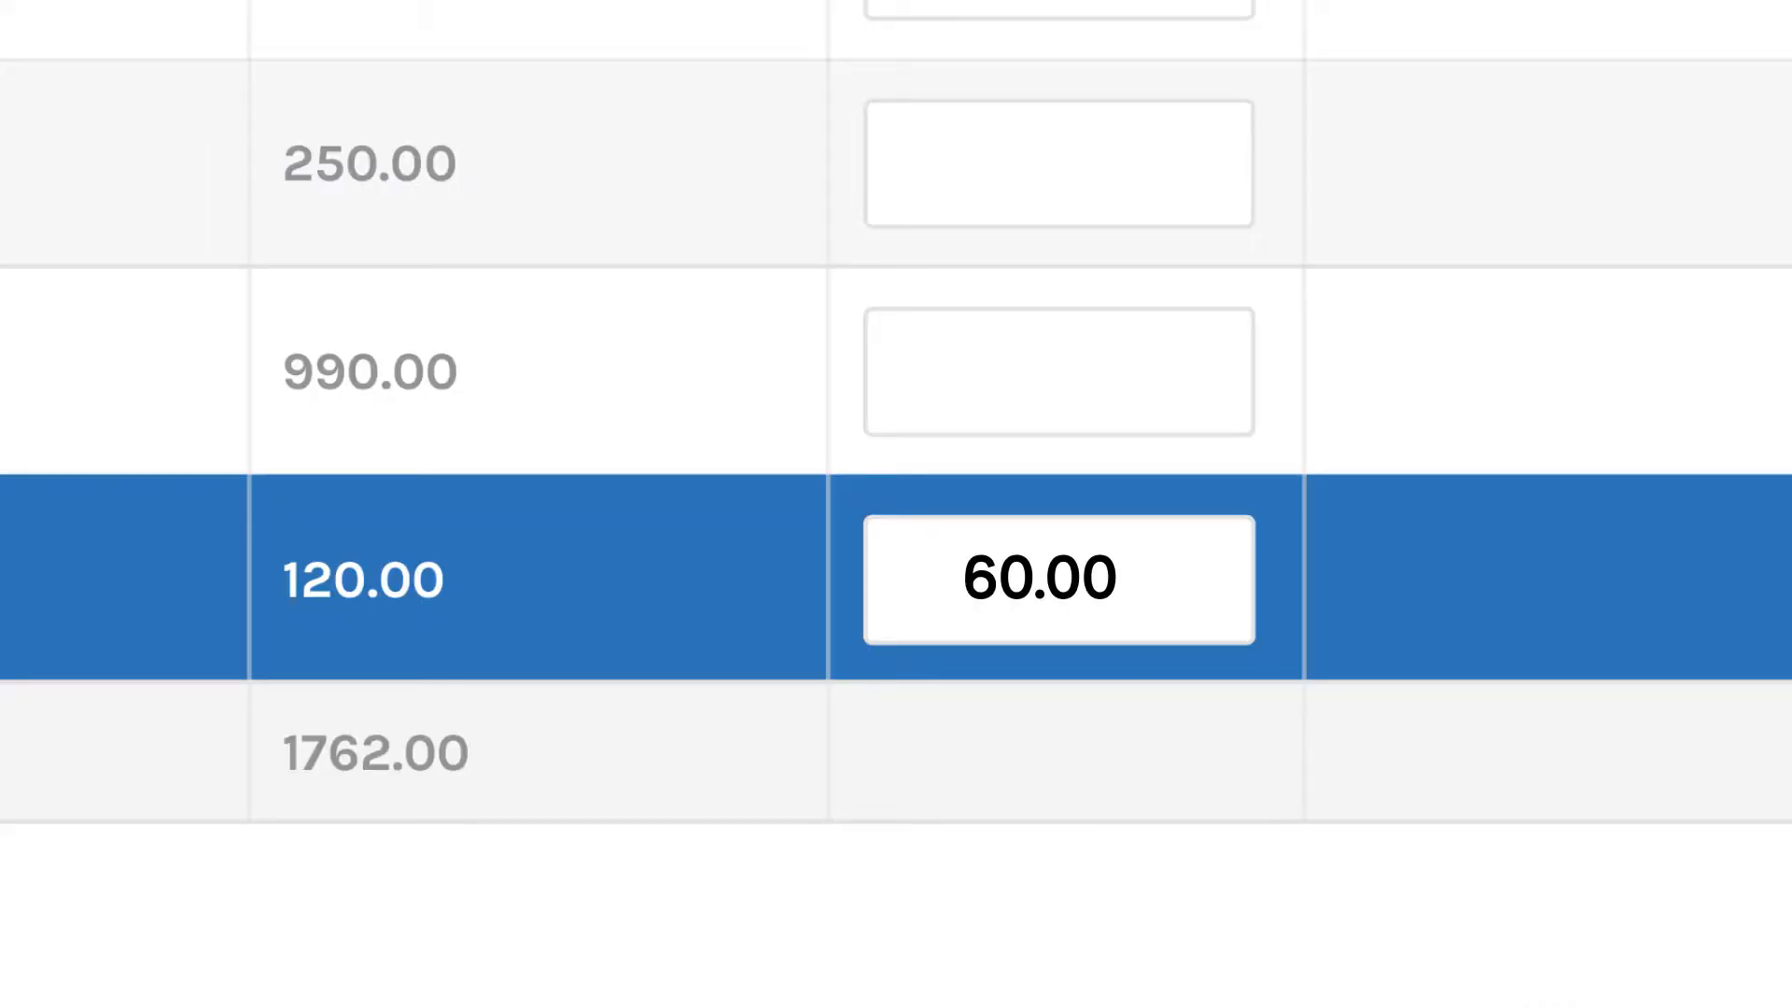
type("120.00")
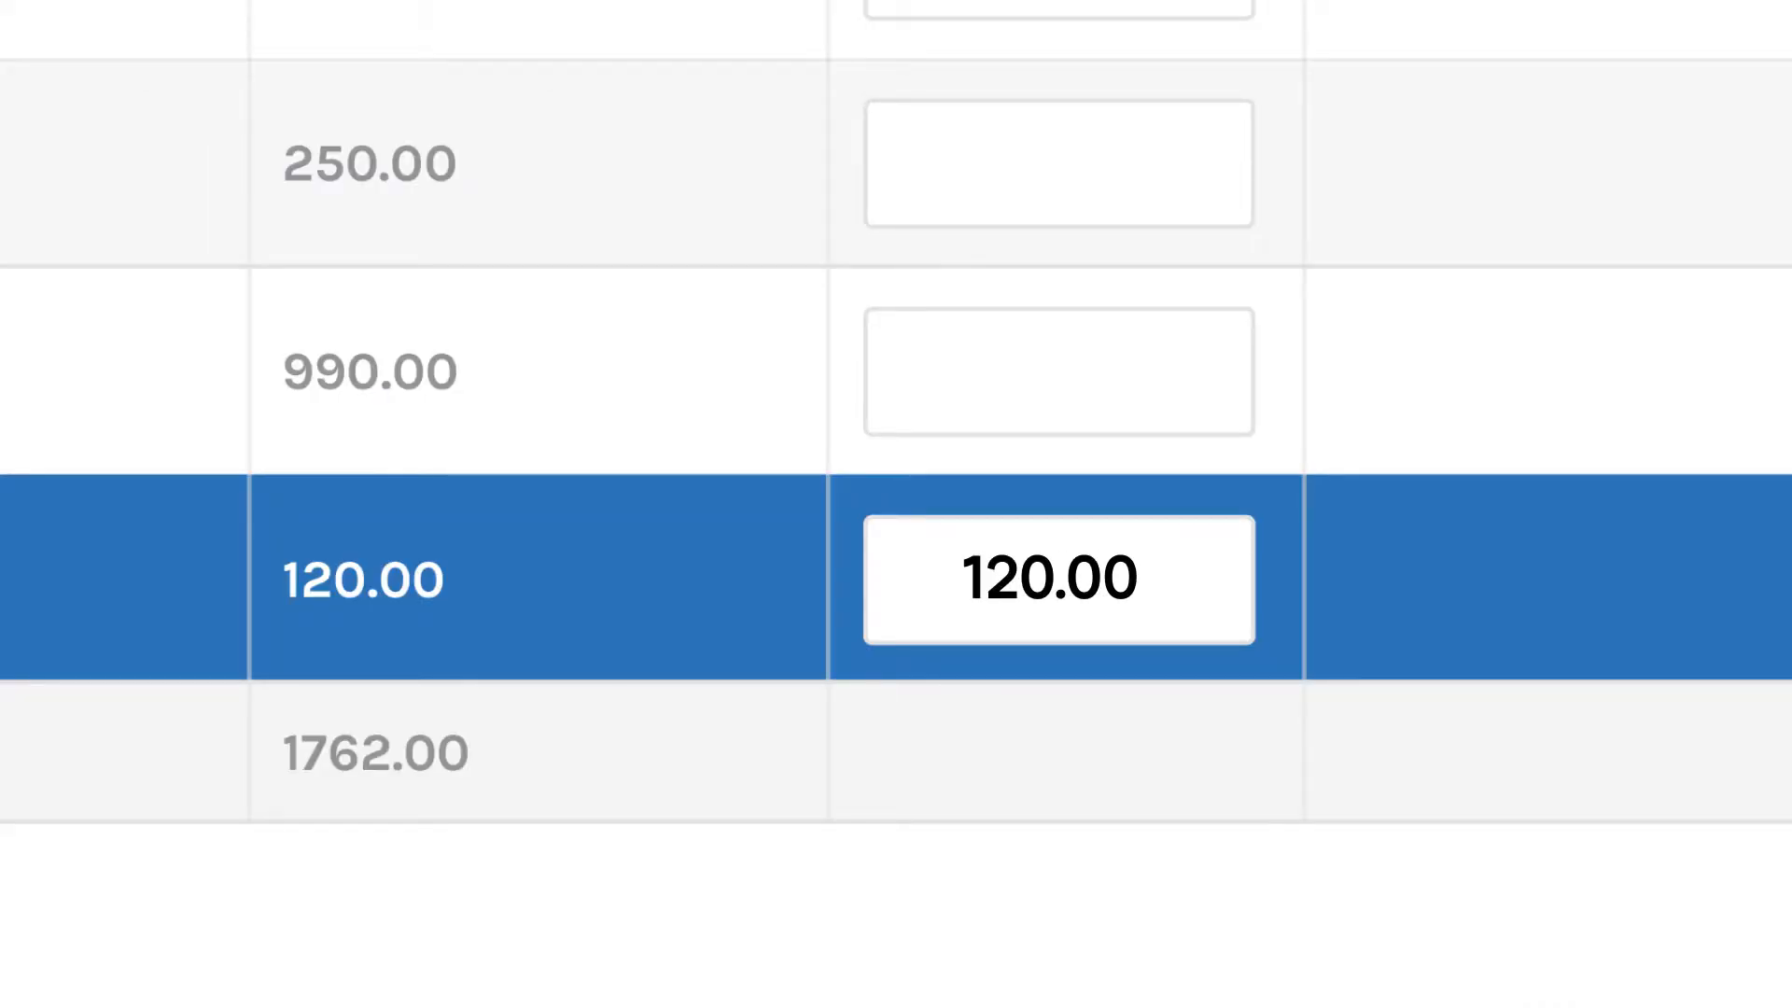